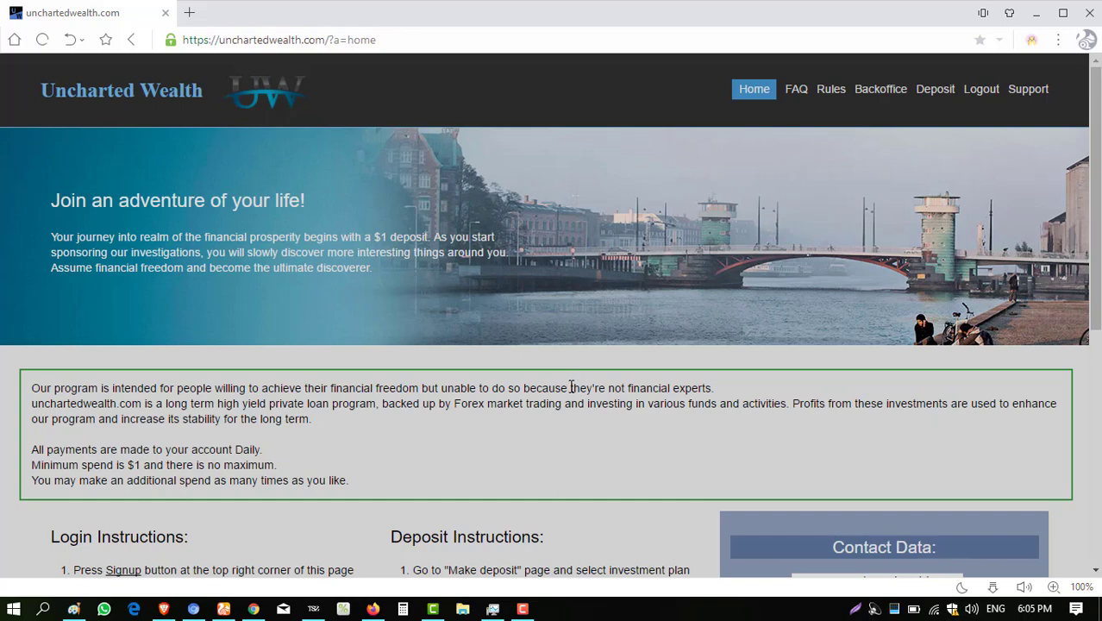
Step: Scroll through the home page reviewing its content and return to the top
{"action": "scroll", "scroll_direction": "down", "scroll_amount": 3}
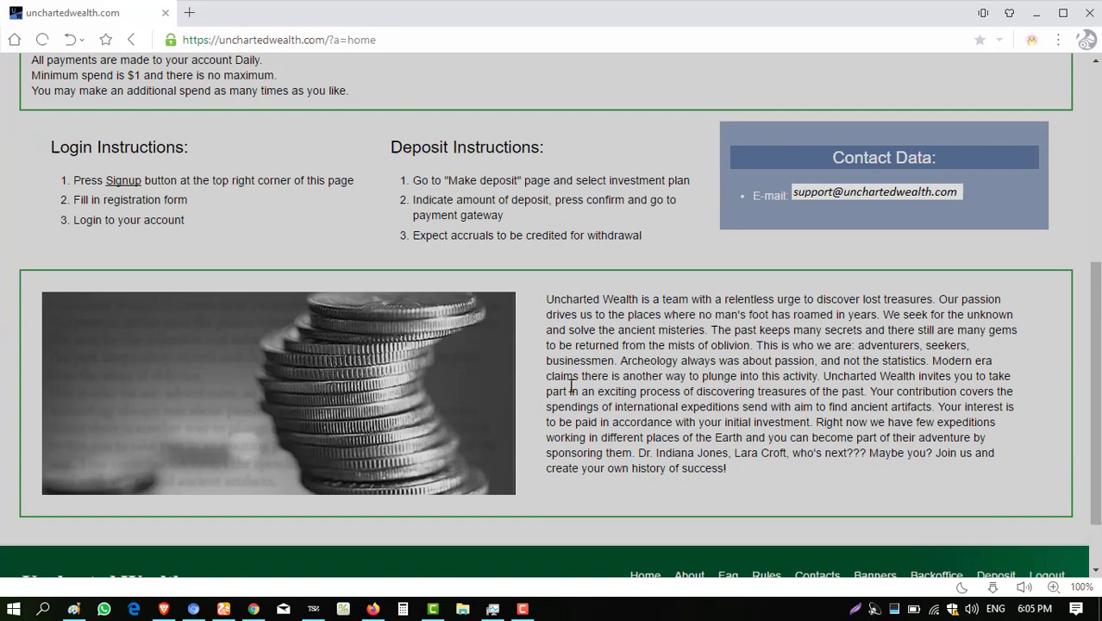
{"action": "scroll", "scroll_direction": "down", "scroll_amount": 3}
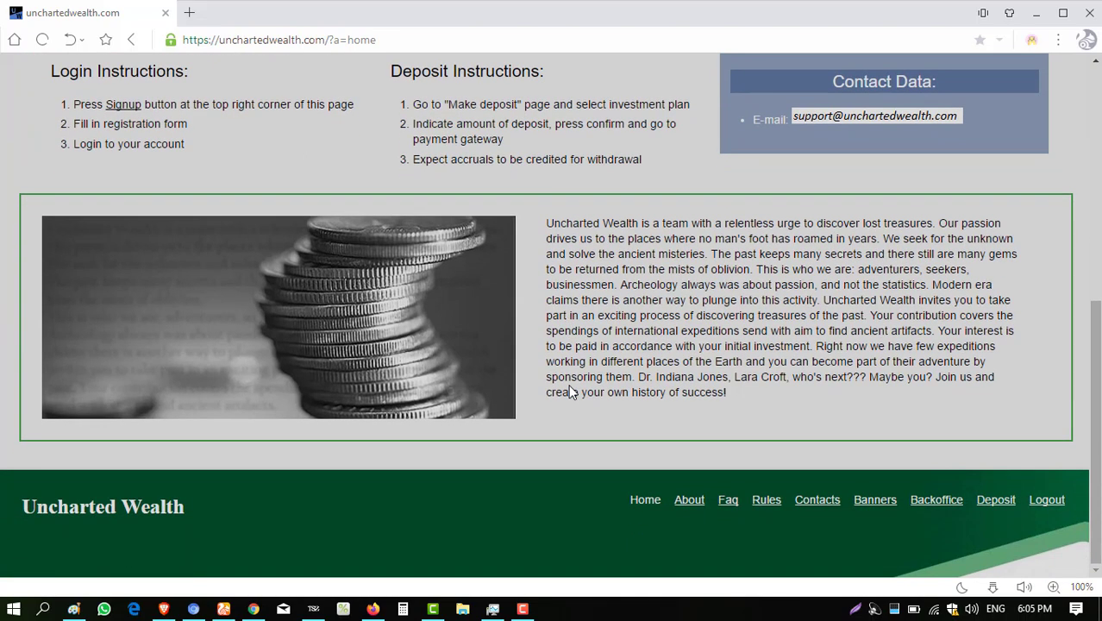
{"action": "scroll", "scroll_direction": "up", "scroll_amount": 3}
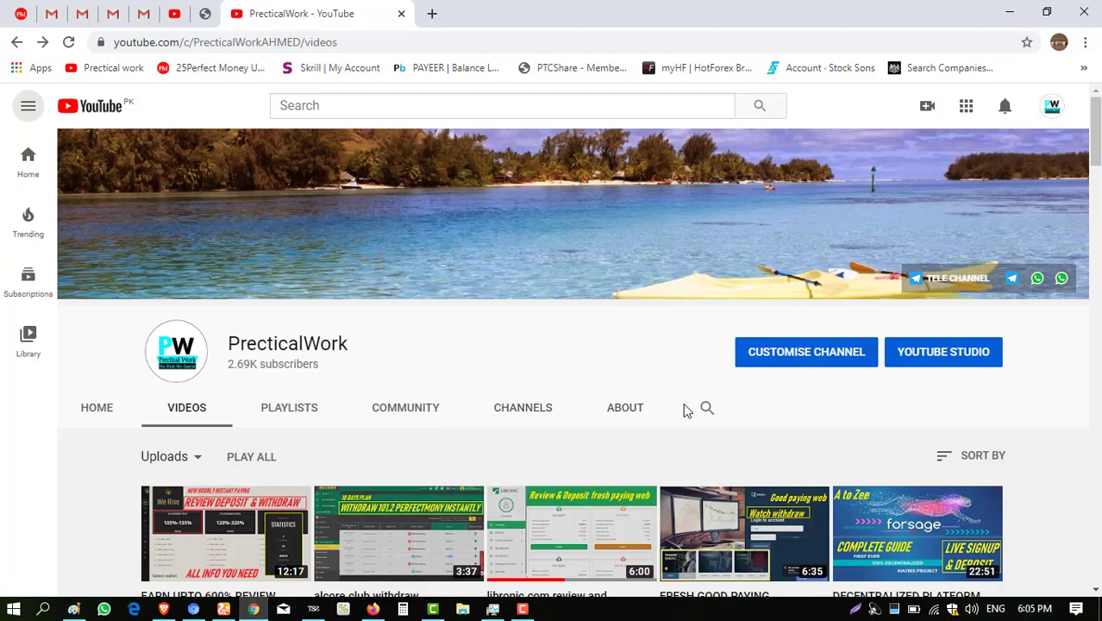
{"action": "scroll", "scroll_direction": "down", "scroll_amount": 3}
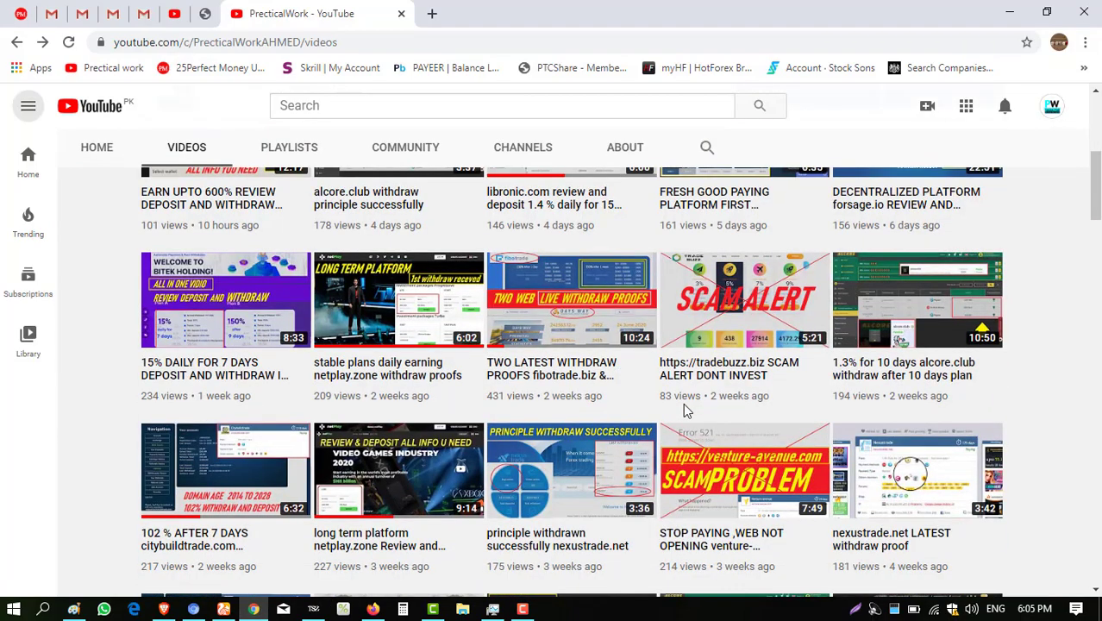
{"action": "scroll", "scroll_direction": "down", "scroll_amount": 3}
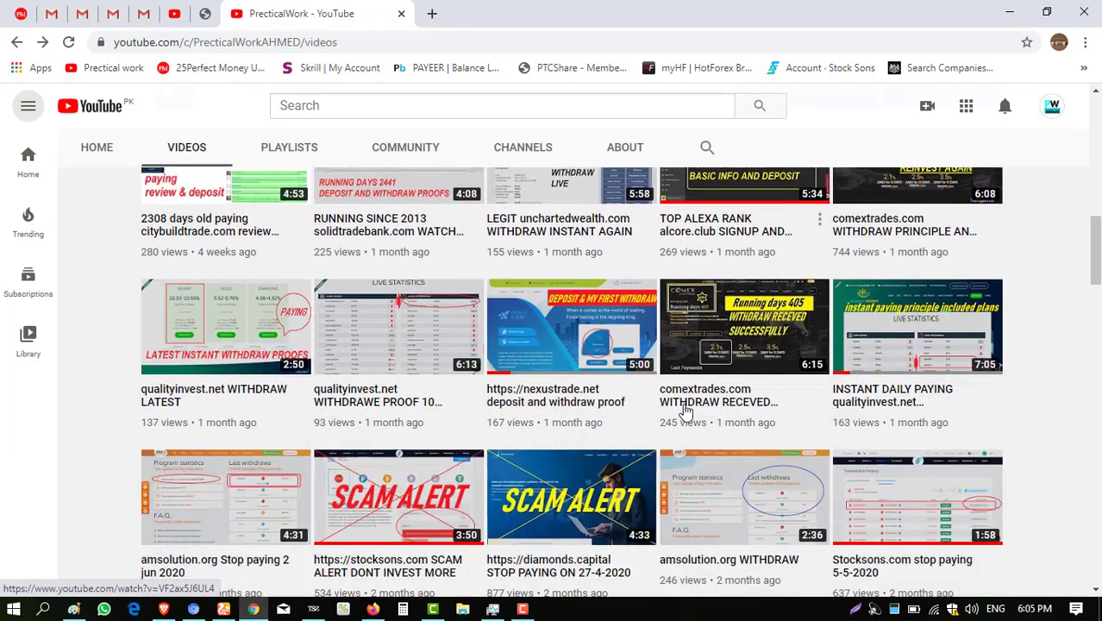
{"action": "scroll", "scroll_direction": "up", "scroll_amount": 3}
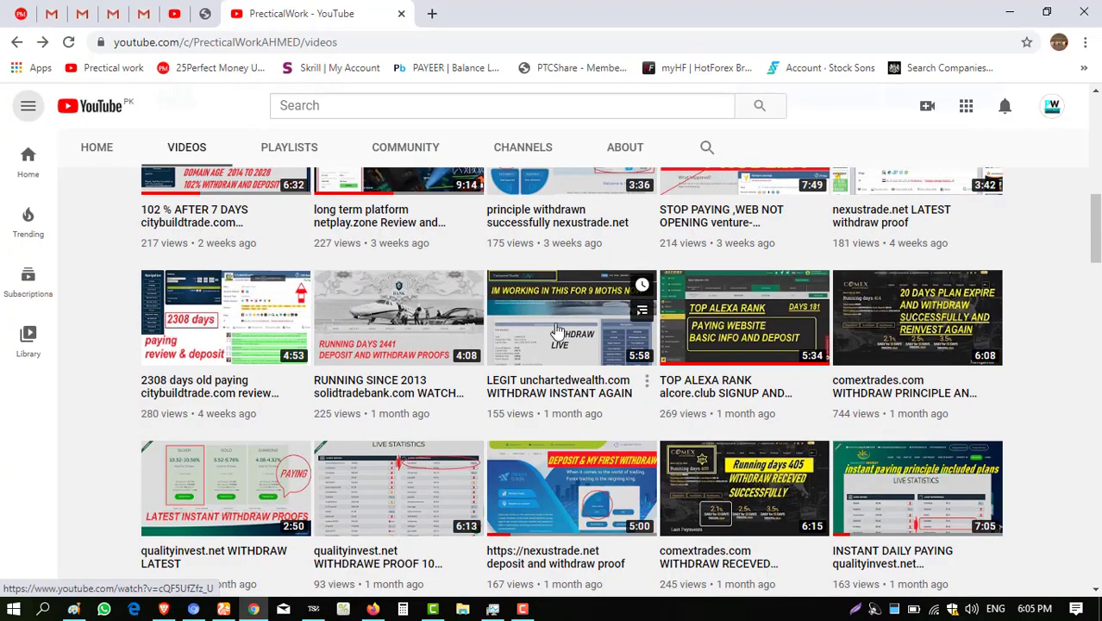
{"action": "scroll", "scroll_direction": "down", "scroll_amount": 3}
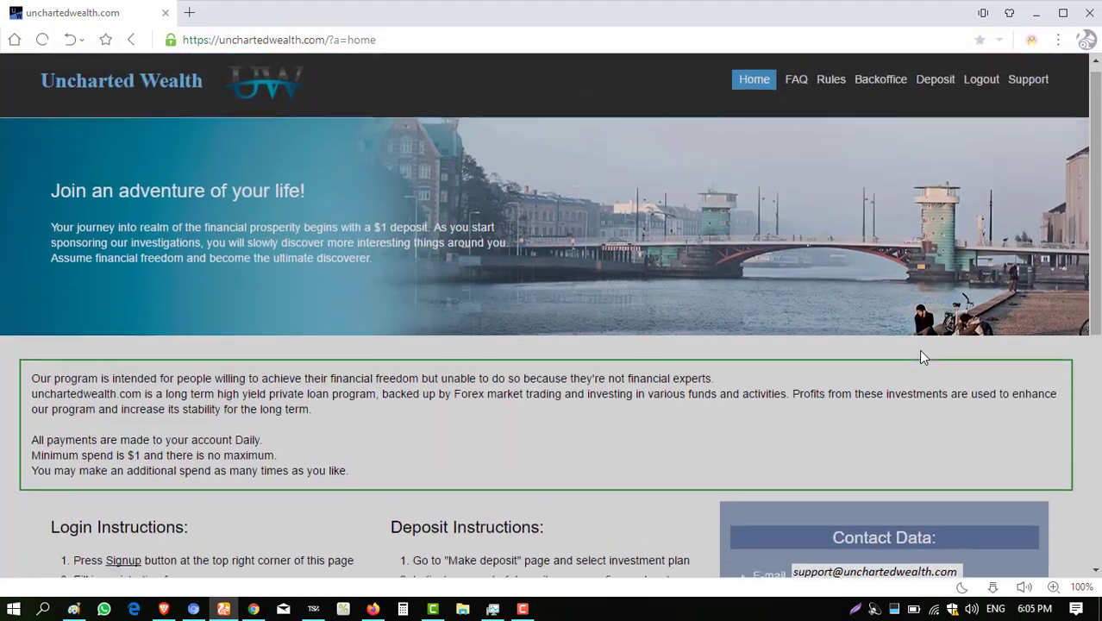
{"action": "scroll", "scroll_direction": "down", "scroll_amount": 3}
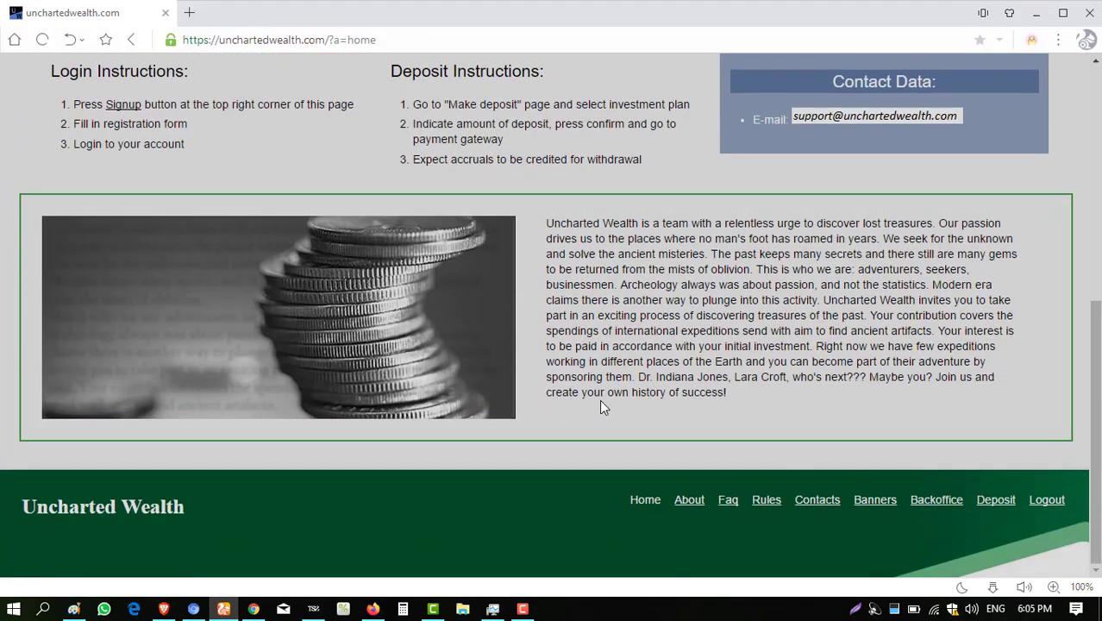
{"action": "scroll", "scroll_direction": "up", "scroll_amount": 3}
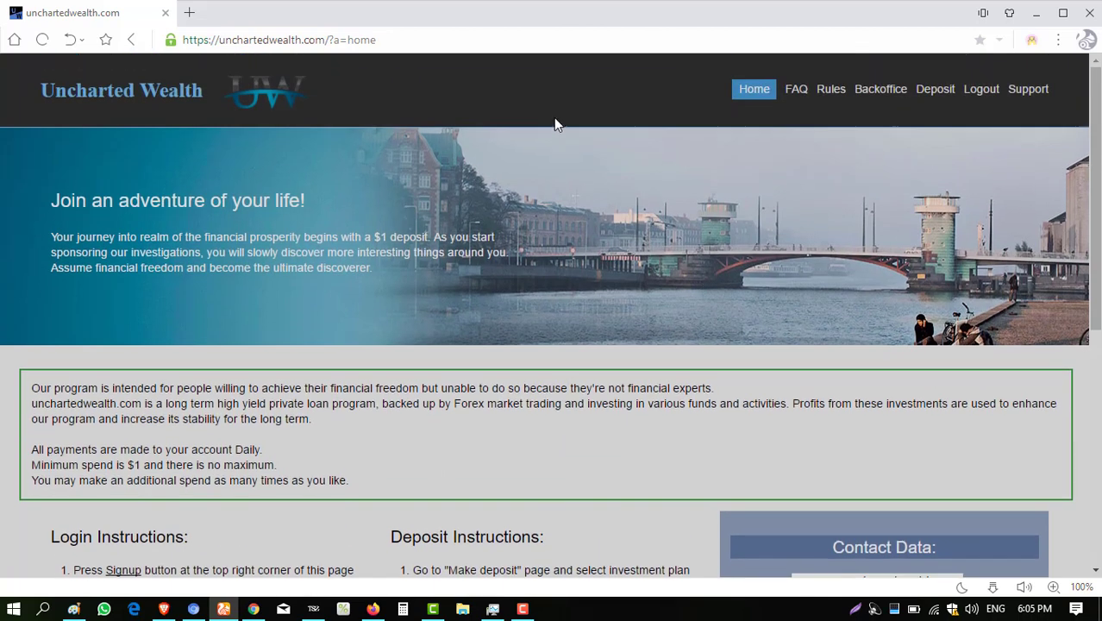
{"action": "mouse_move", "coordinate": [795, 90]}
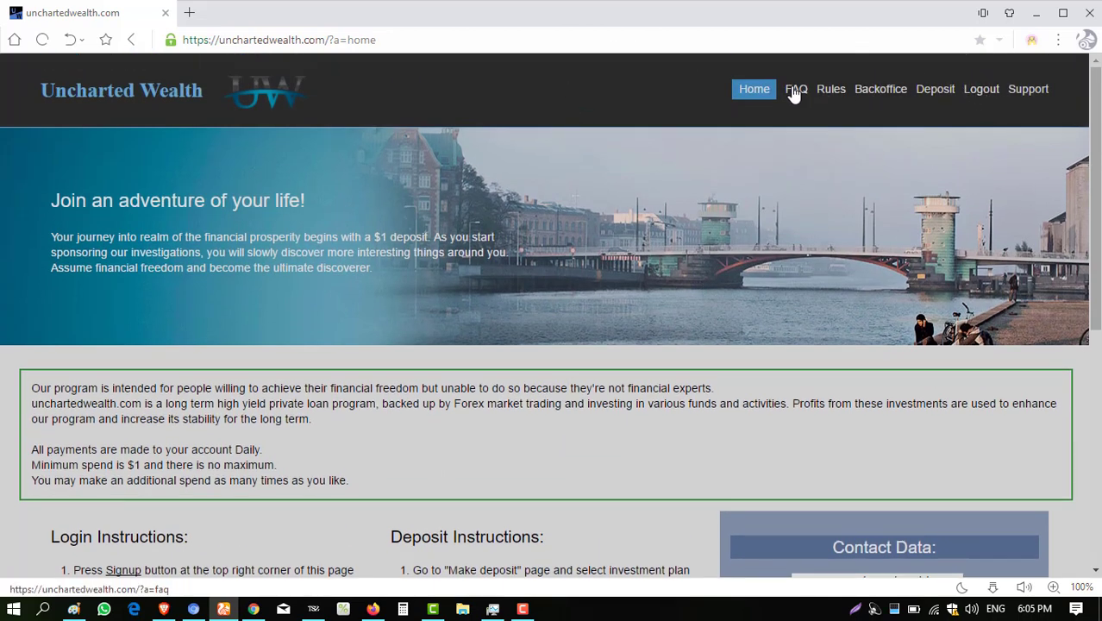
Step: Go to Backoffice from the top navigation to reach the account overview
{"action": "left_click", "coordinate": [880, 90]}
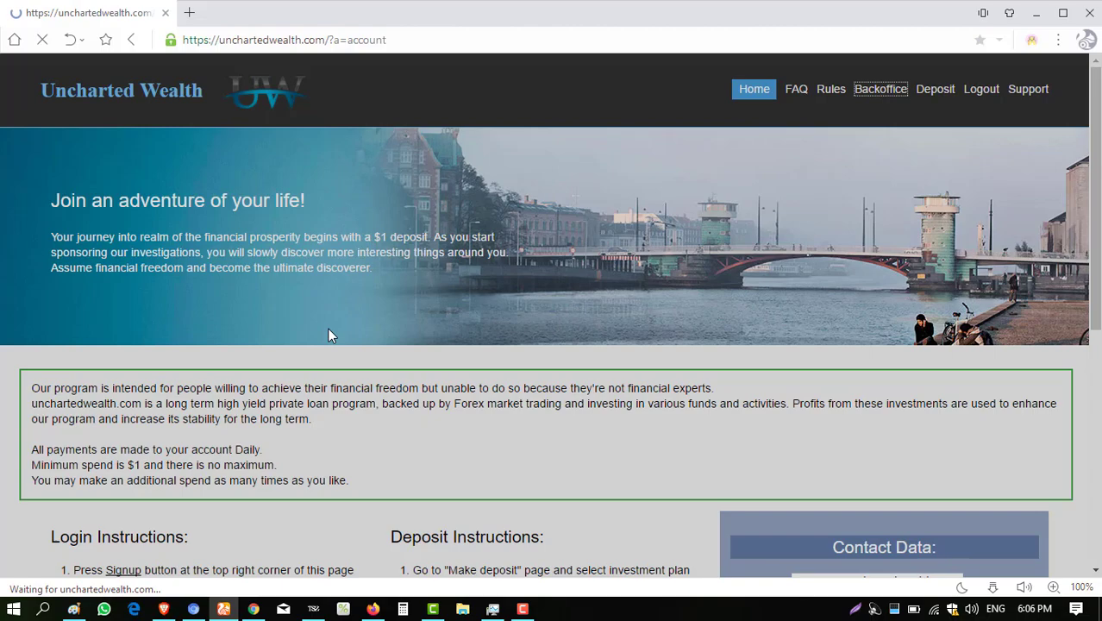
{"action": "left_click", "coordinate": [880, 90]}
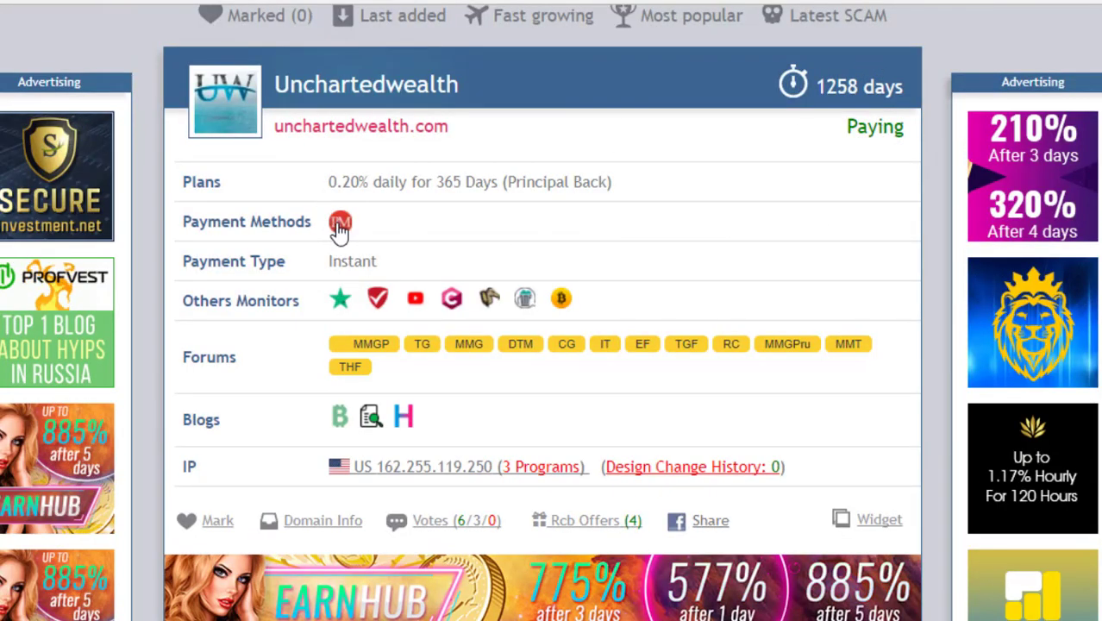
{"action": "mouse_move", "coordinate": [354, 248]}
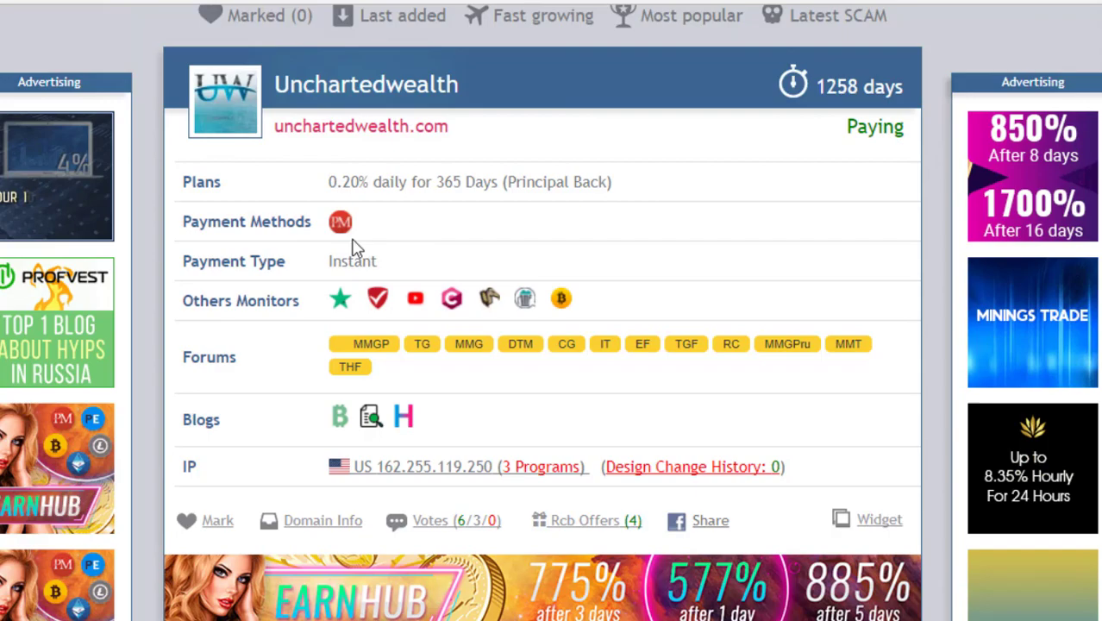
{"action": "scroll", "scroll_direction": "down", "scroll_amount": 3}
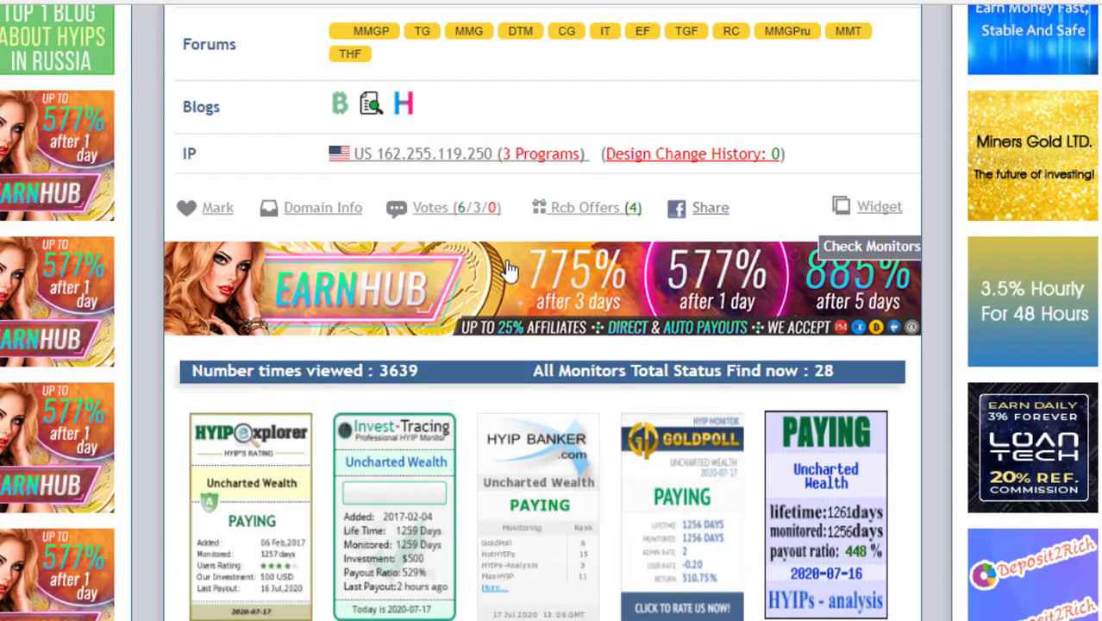
{"action": "mouse_move", "coordinate": [459, 300]}
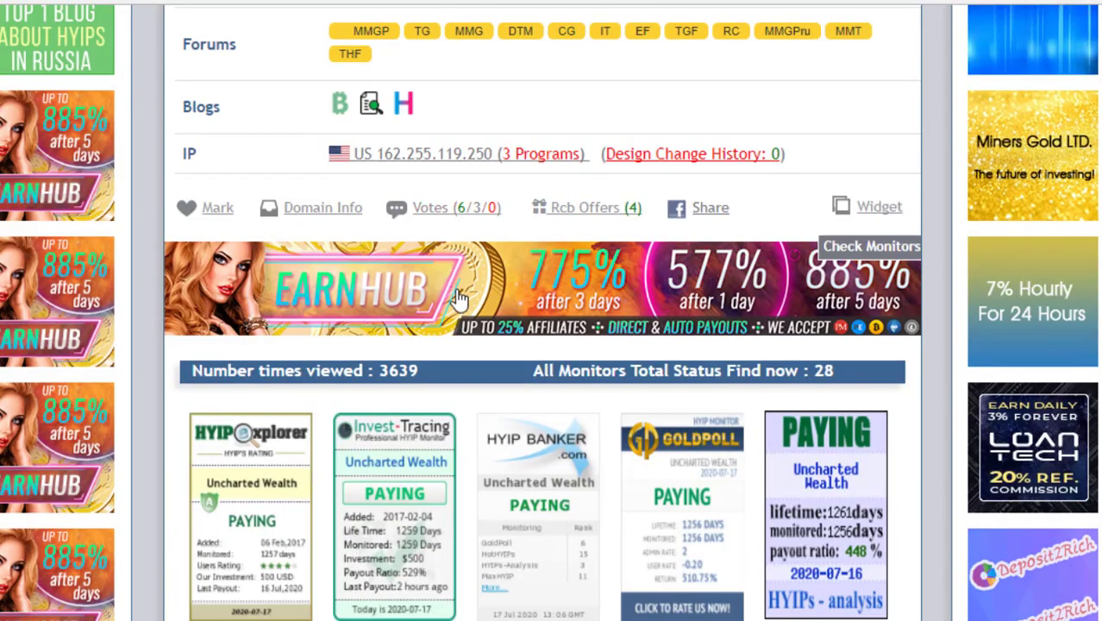
{"action": "scroll", "scroll_direction": "down", "scroll_amount": 3}
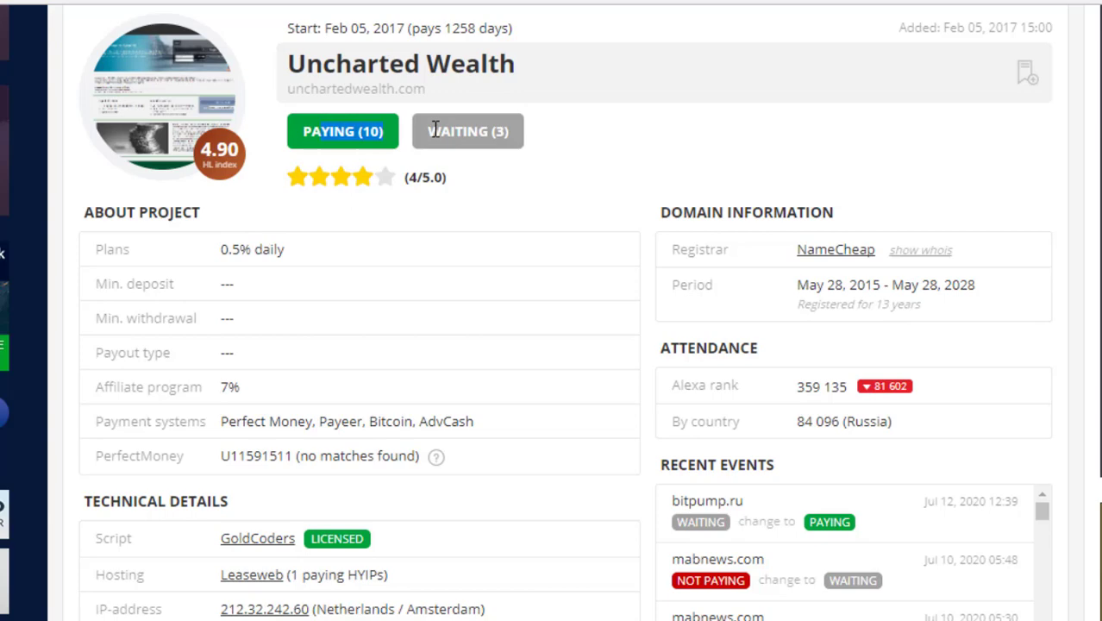
{"action": "scroll", "scroll_direction": "down", "scroll_amount": 3}
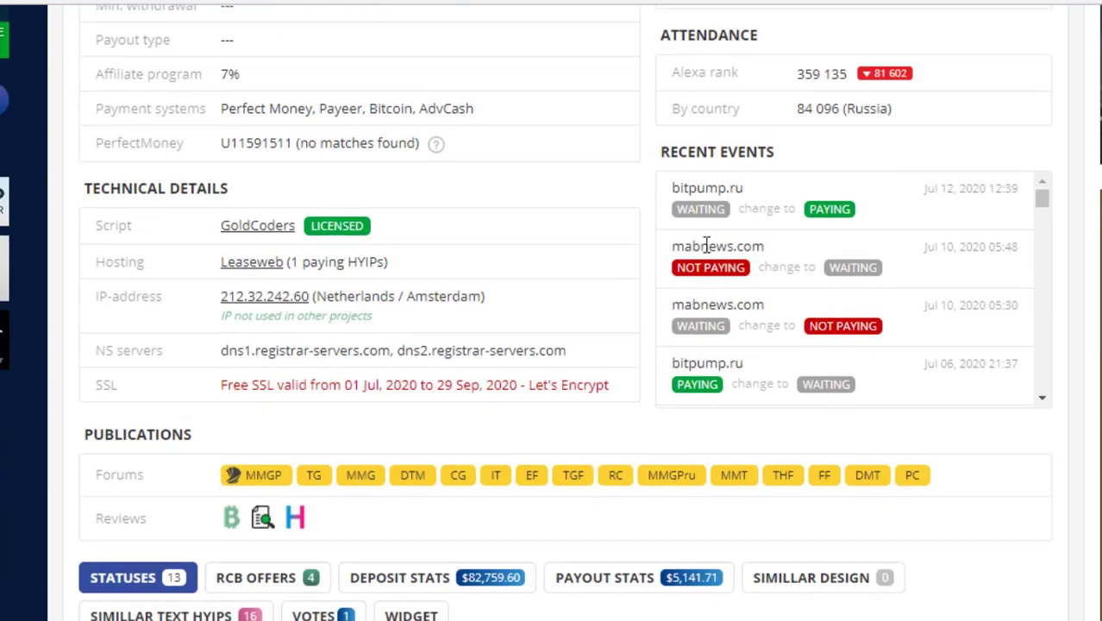
{"action": "scroll", "scroll_direction": "down", "scroll_amount": 3}
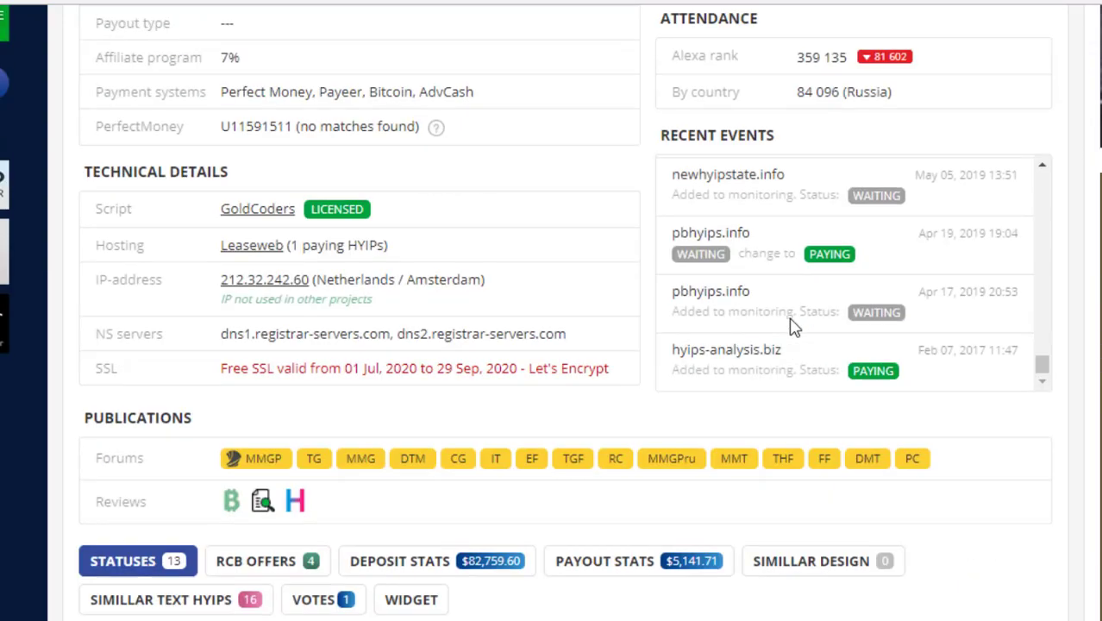
{"action": "scroll", "scroll_direction": "down", "scroll_amount": 3}
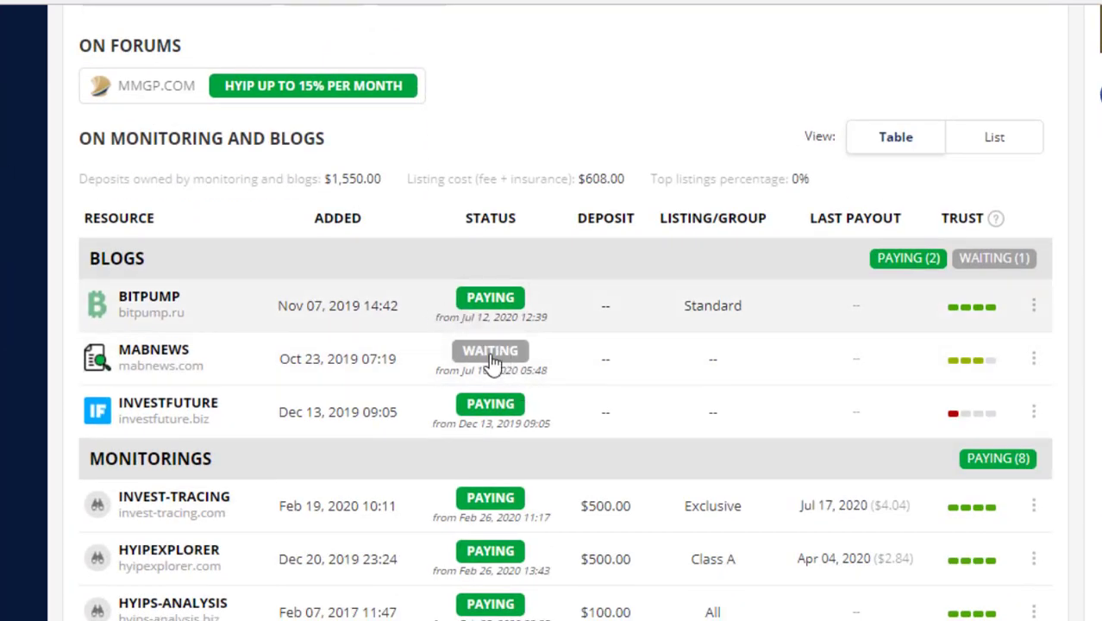
{"action": "scroll", "scroll_direction": "down", "scroll_amount": 3}
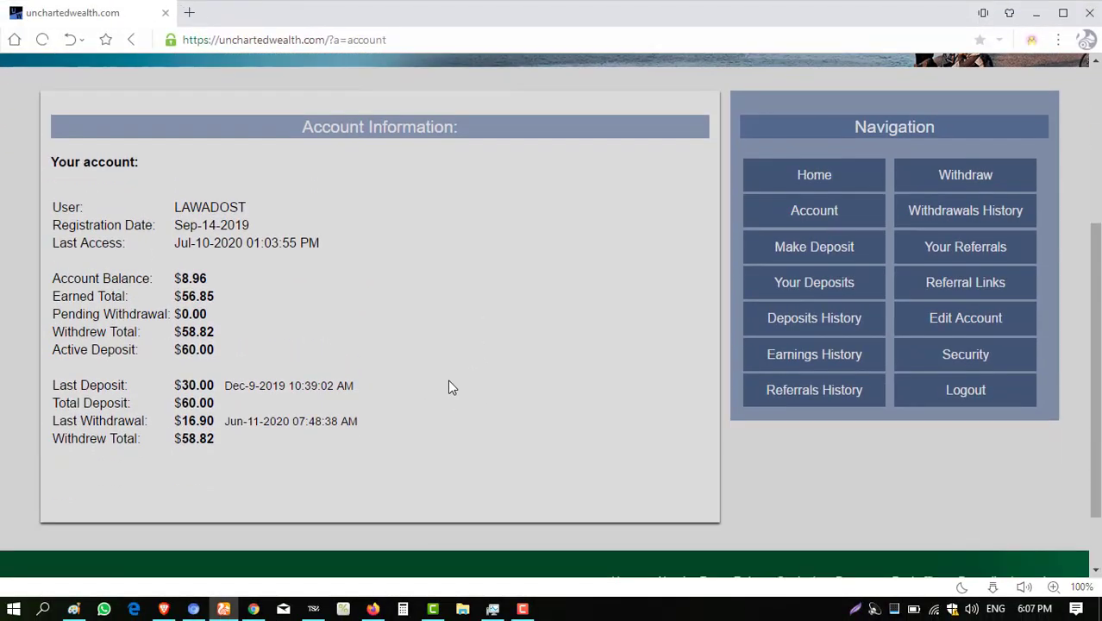
{"action": "scroll", "scroll_direction": "up", "scroll_amount": 3}
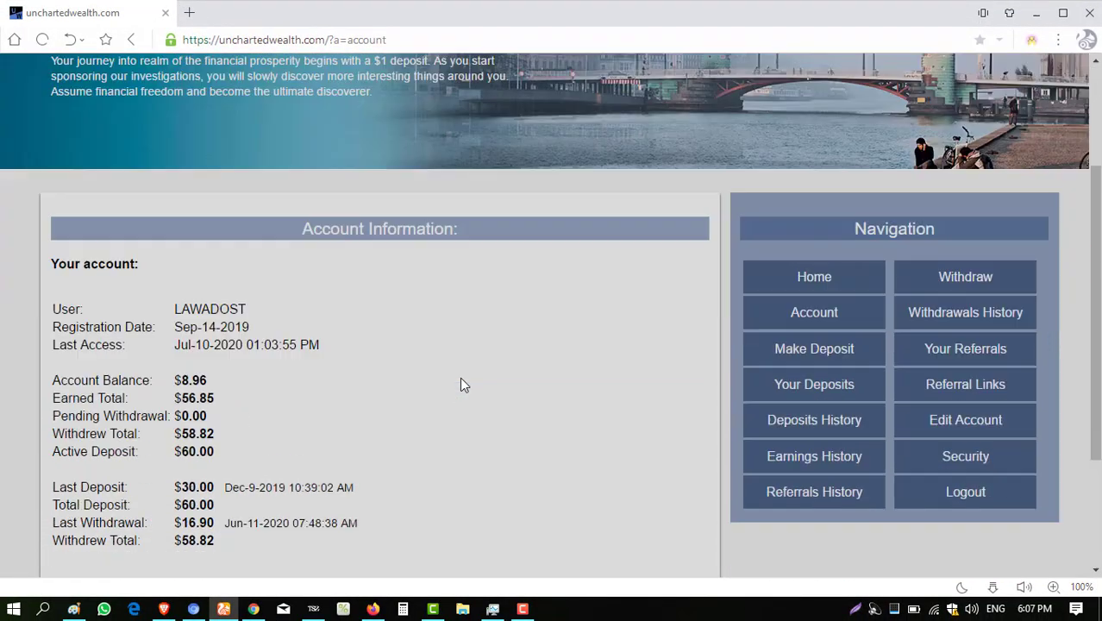
{"action": "scroll", "scroll_direction": "down", "scroll_amount": 3}
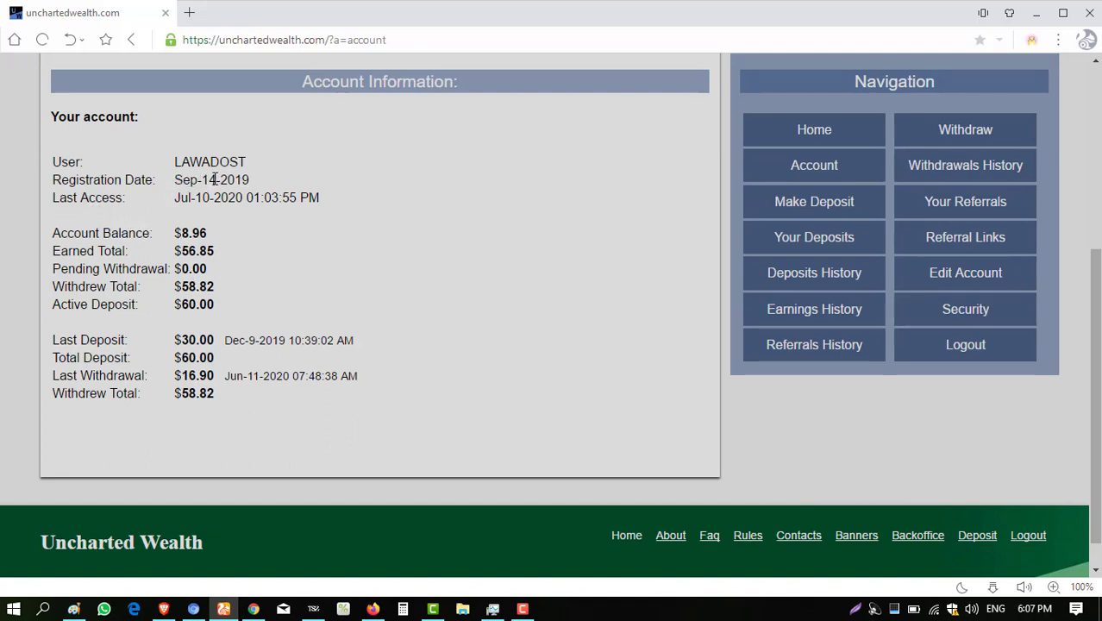
{"action": "mouse_move", "coordinate": [250, 325]}
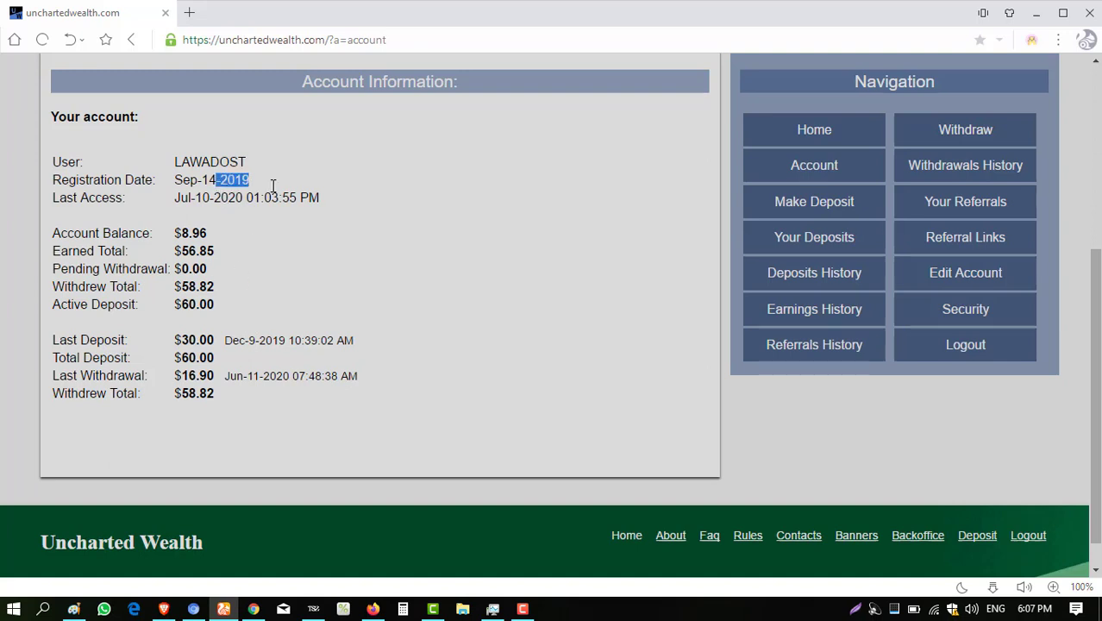
{"action": "mouse_move", "coordinate": [134, 238]}
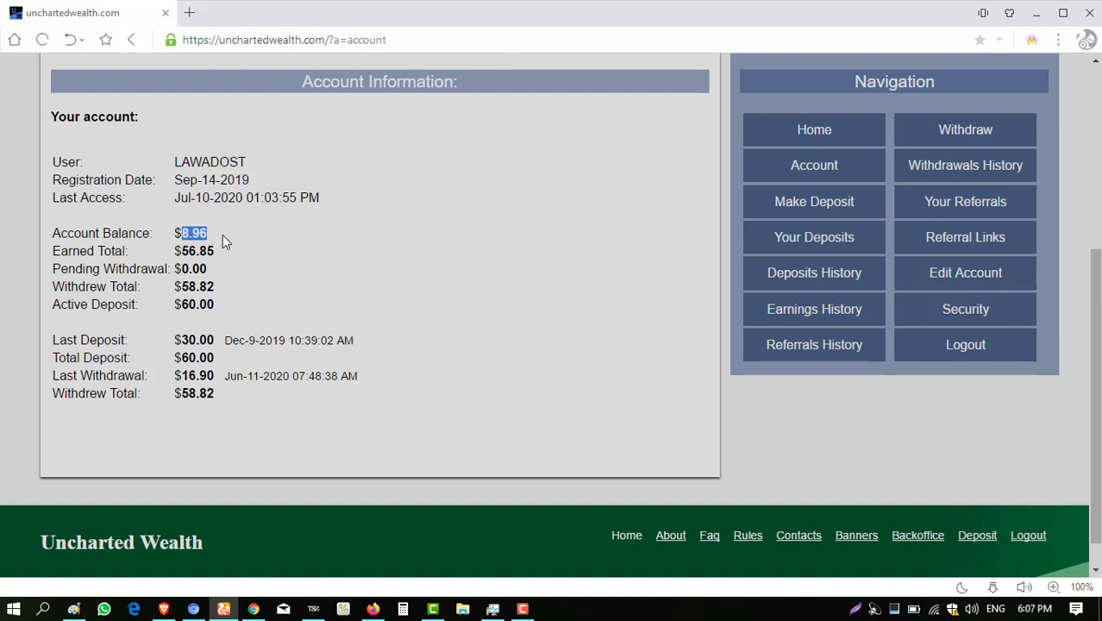
{"action": "mouse_move", "coordinate": [814, 272]}
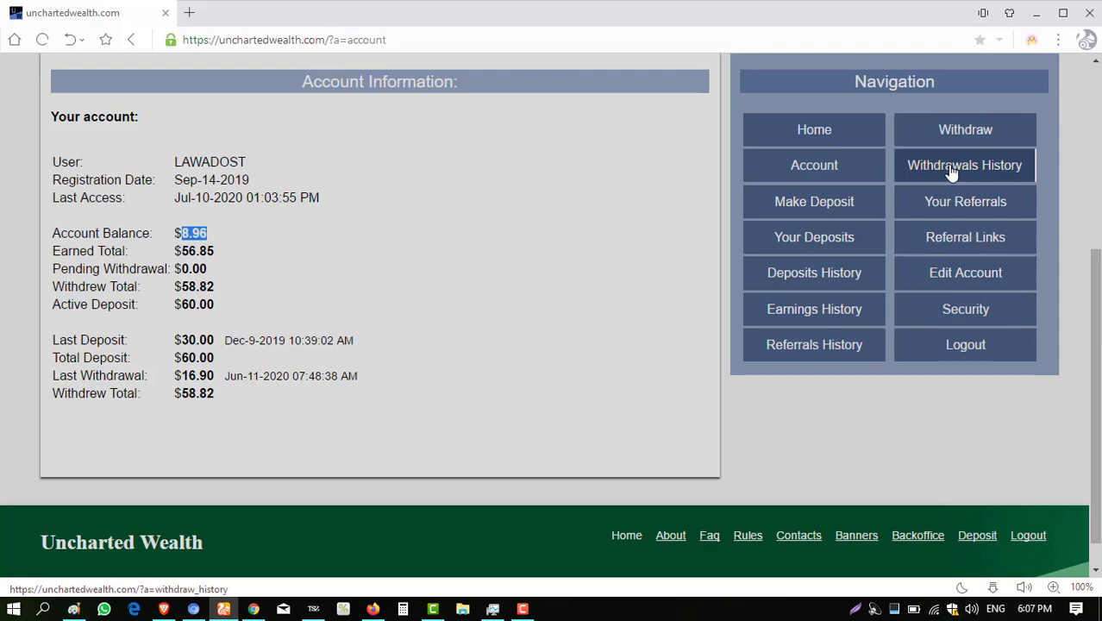
Step: Request and confirm a PerfectMoney withdrawal of 8.96 instead of the default 10.00
{"action": "left_click", "coordinate": [964, 129]}
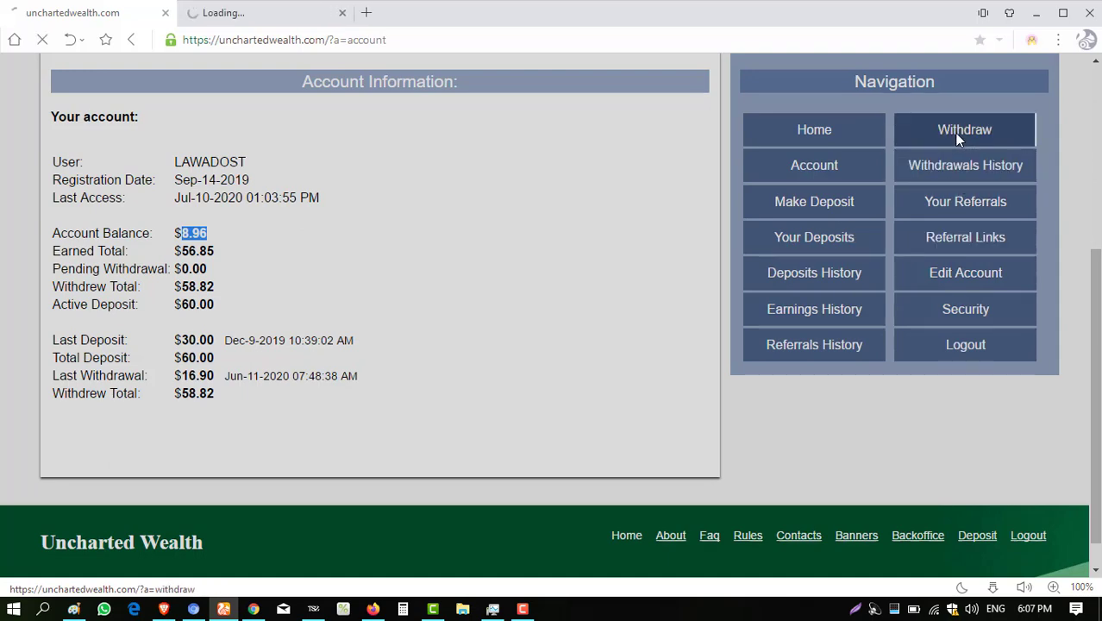
{"action": "left_click", "coordinate": [965, 129]}
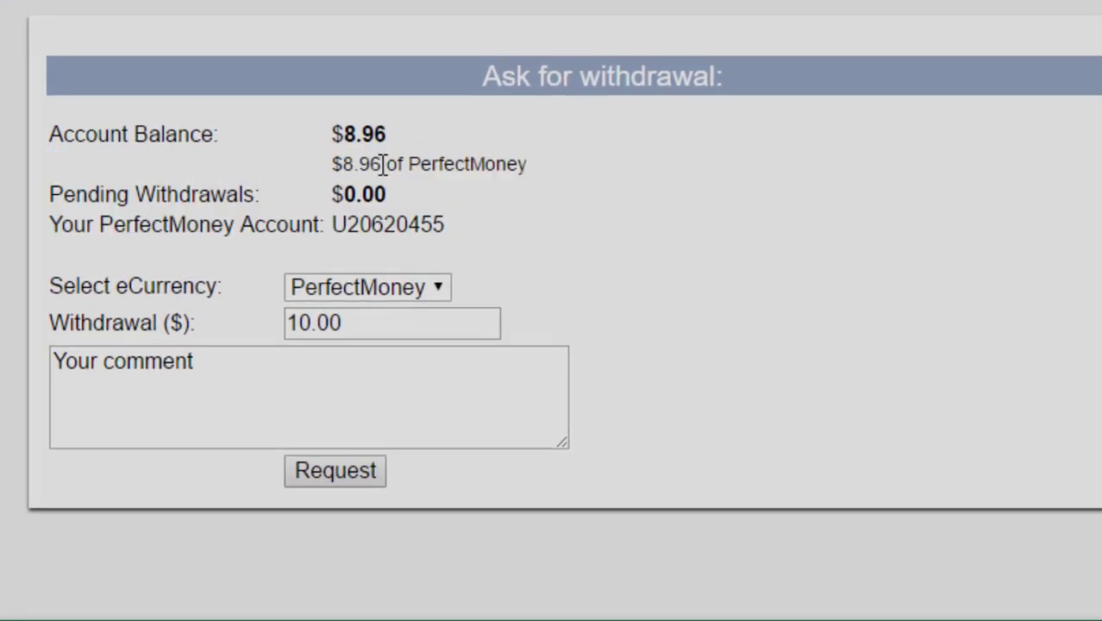
{"action": "left_click", "coordinate": [367, 286]}
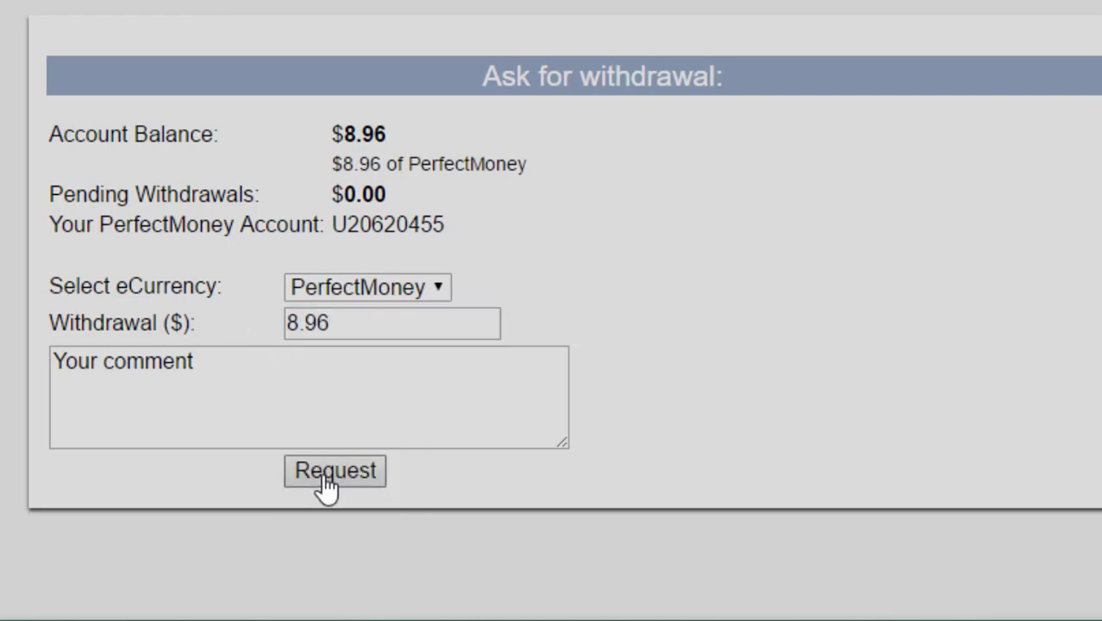
{"action": "left_click", "coordinate": [334, 470]}
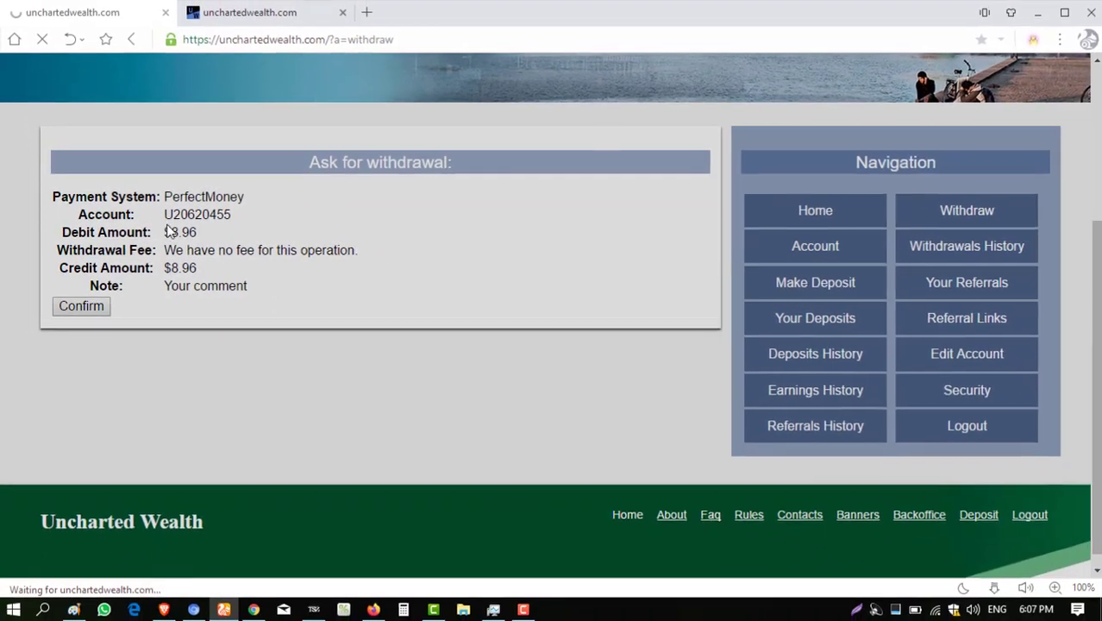
{"action": "left_click", "coordinate": [81, 306]}
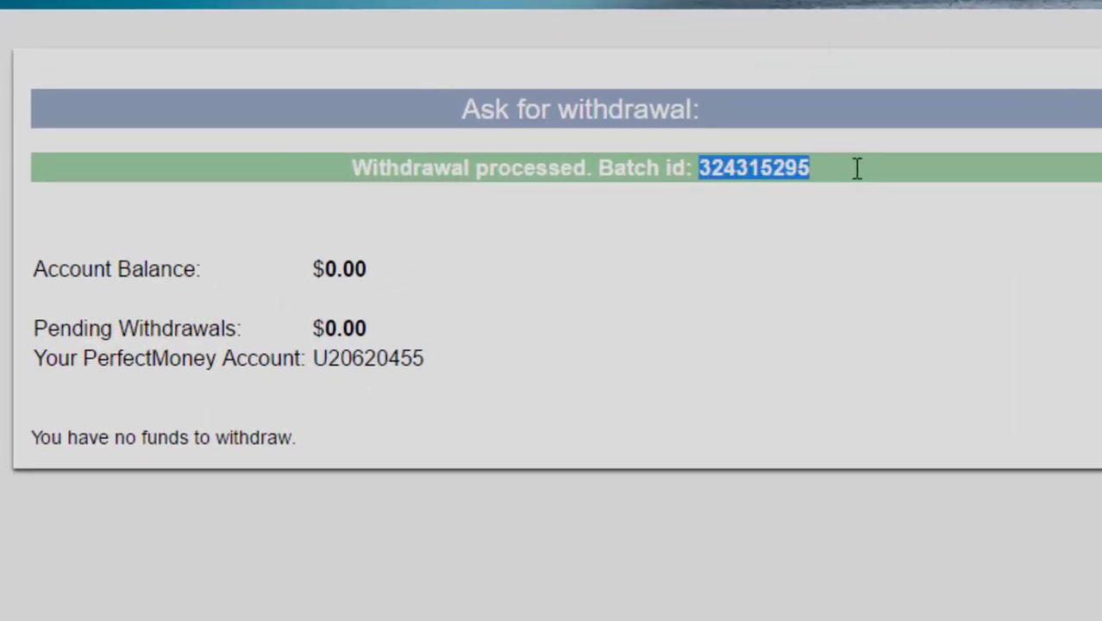
{"action": "mouse_move", "coordinate": [258, 311]}
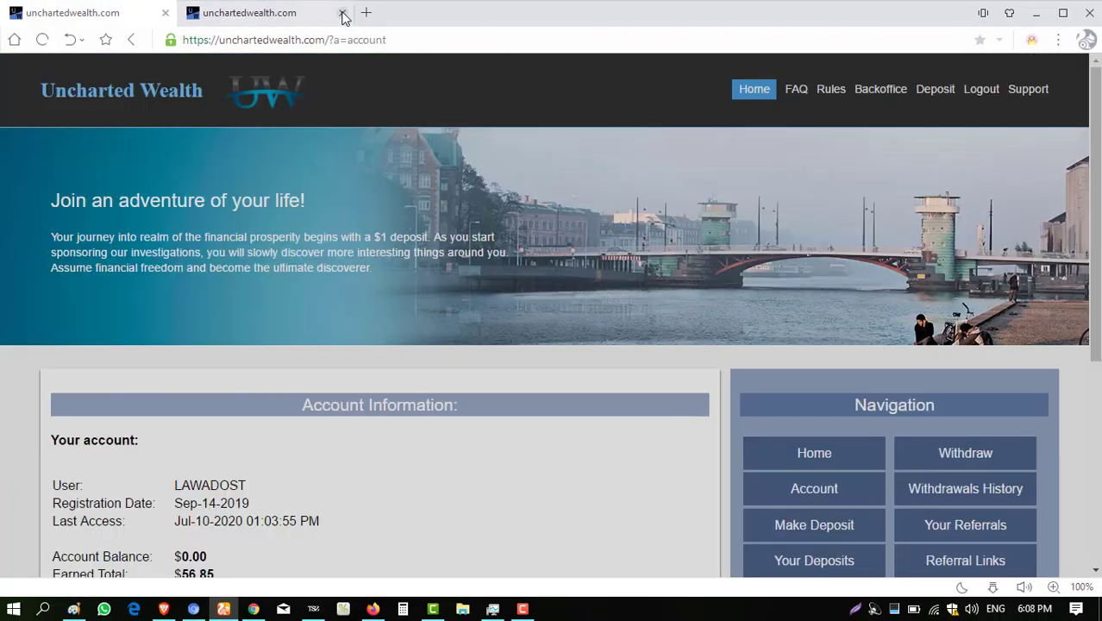
Step: Close the withdrawal page to return to the account page showing $0.00 balance
{"action": "left_click", "coordinate": [344, 12]}
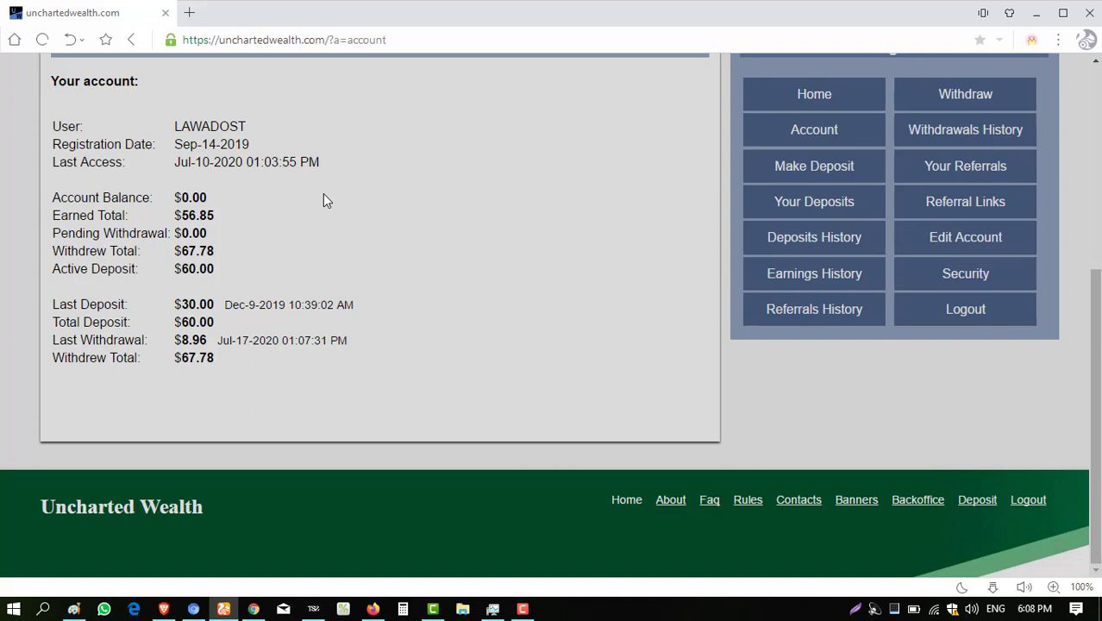
{"action": "mouse_move", "coordinate": [340, 231]}
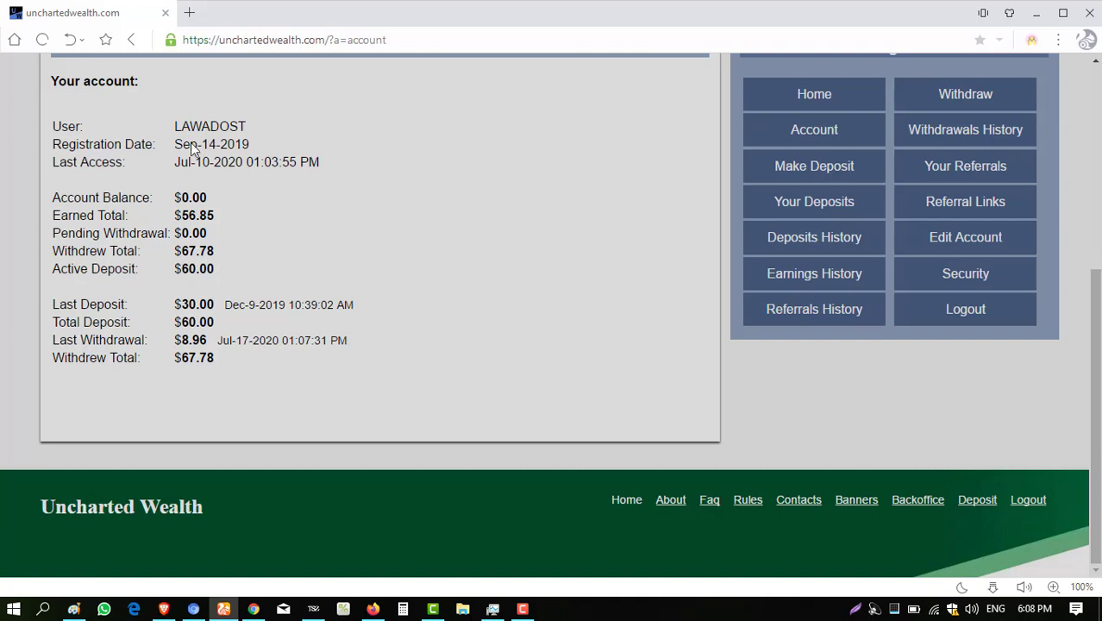
{"action": "mouse_move", "coordinate": [302, 224]}
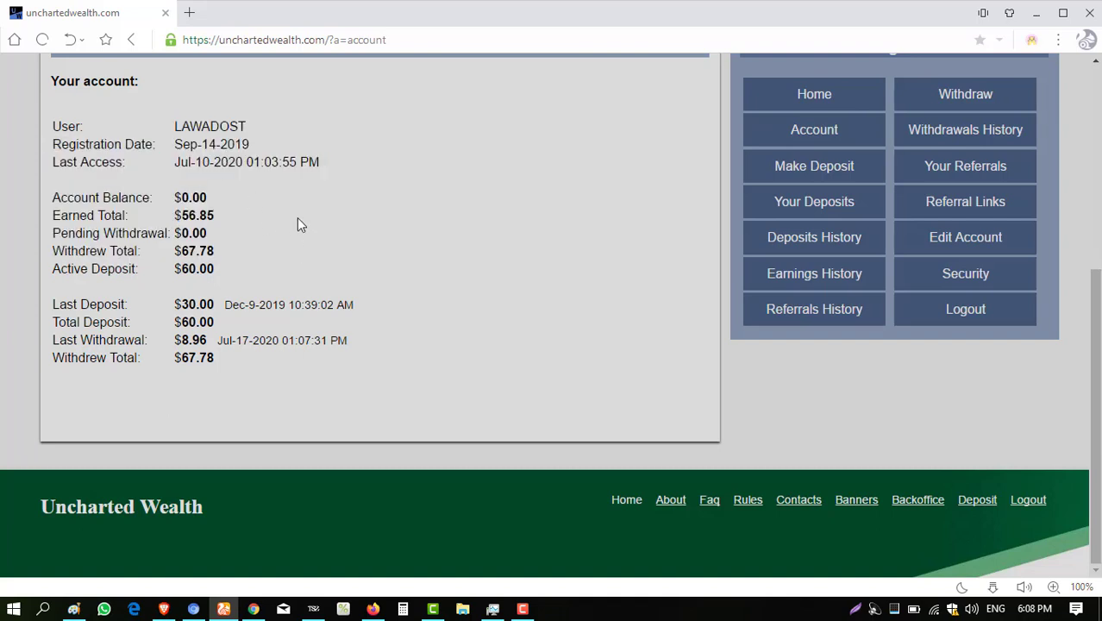